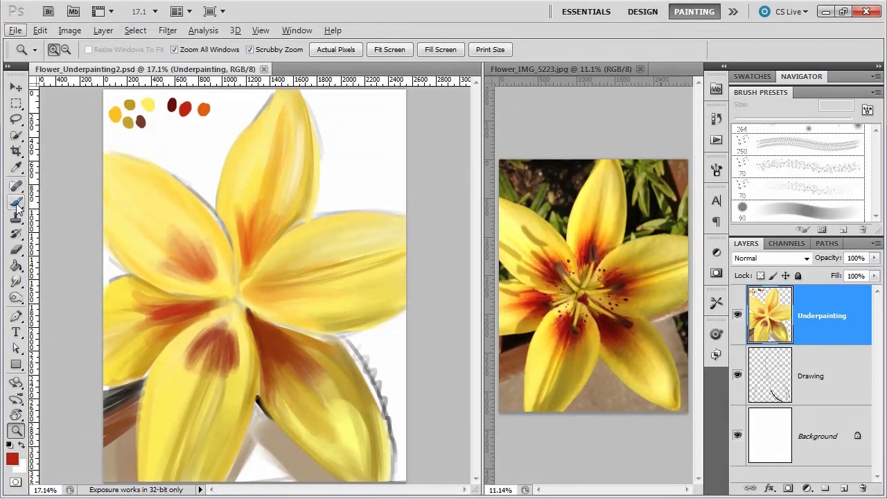
- Choose the Brush Tool while the Underpainting layer is active
left_click(16, 201)
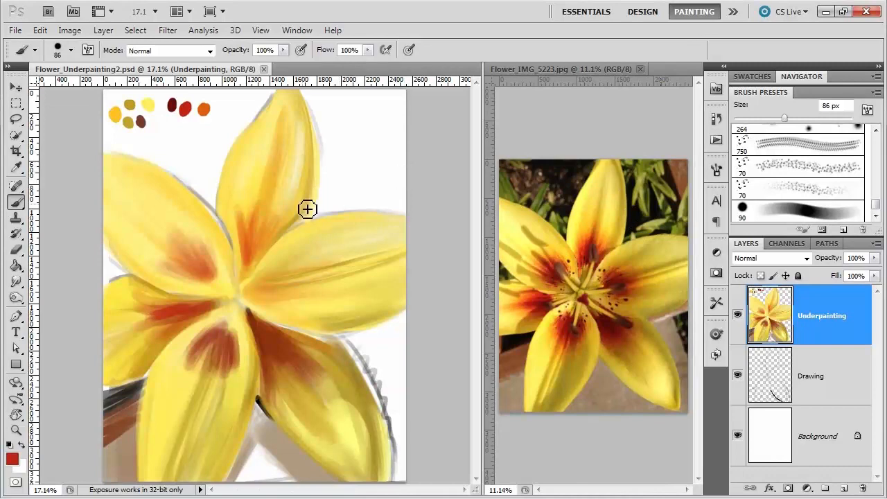
mouse_move(360, 202)
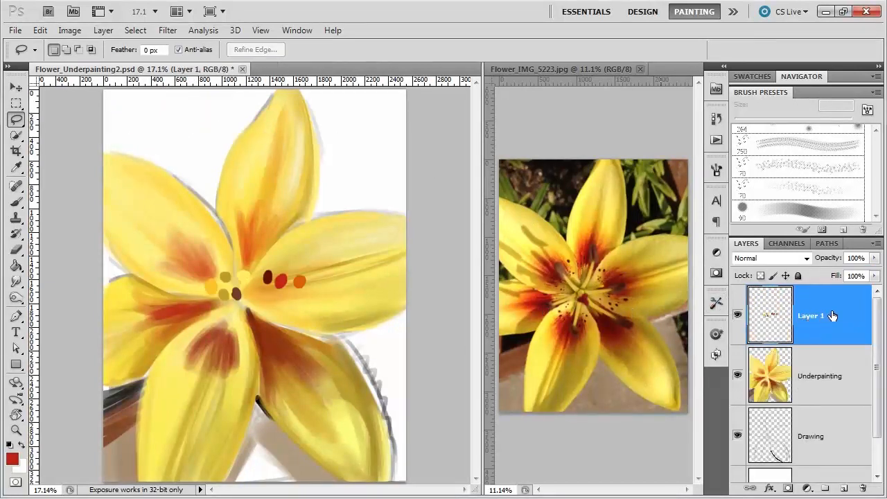
- Name the new dabs layer 'Pallette', move it top-left, then return to Underpainting
double_click(811, 316)
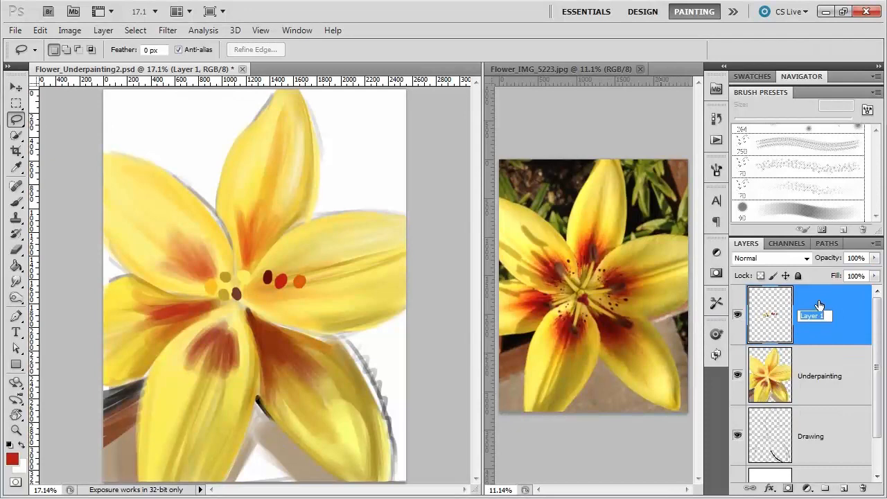
type("Pallette")
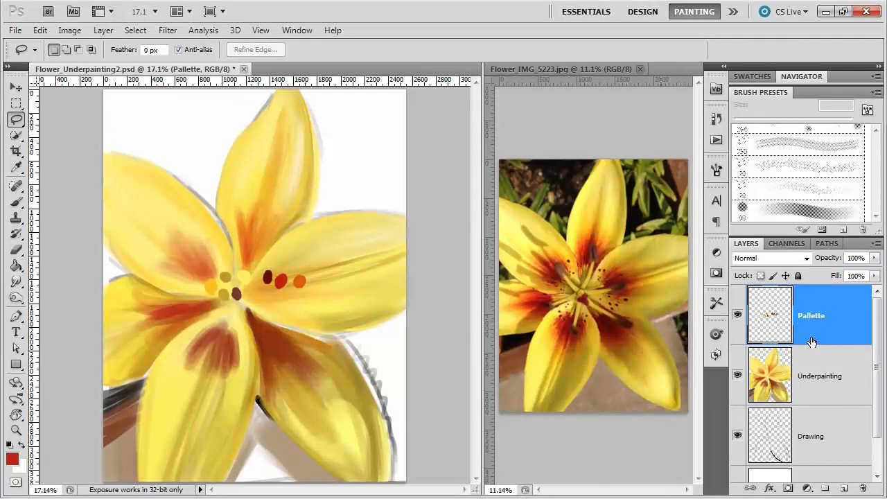
left_click(17, 88)
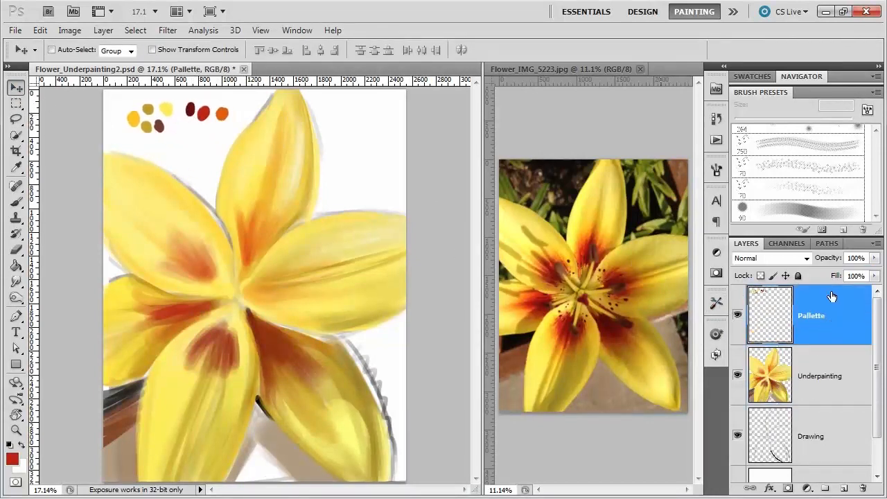
left_click(821, 376)
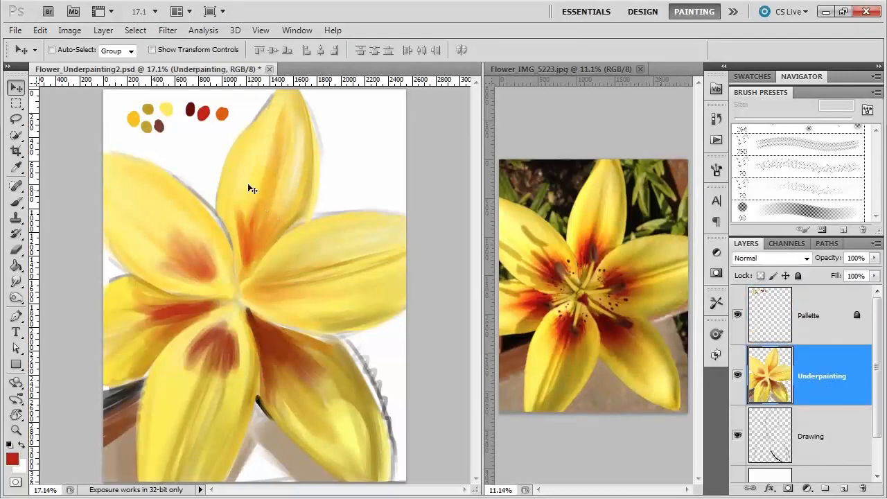
- Brush dark brown and olive green foliage into the top-left background around the petals
left_click(15, 203)
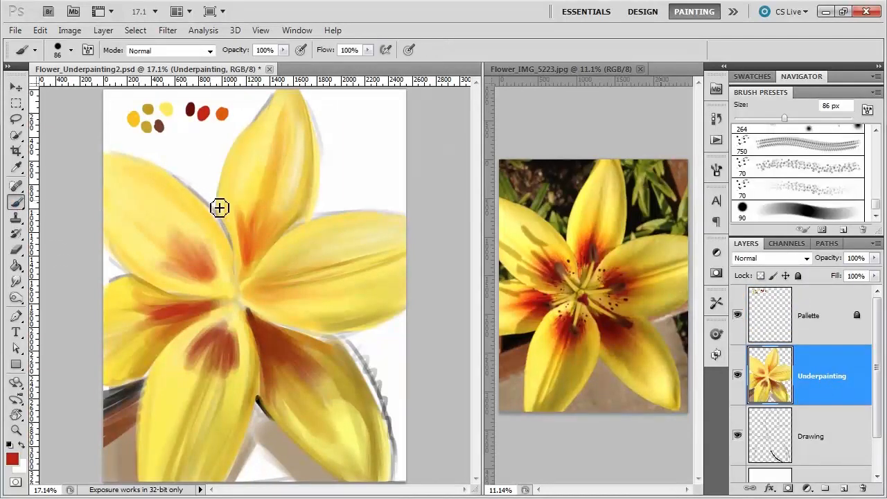
mouse_move(561, 182)
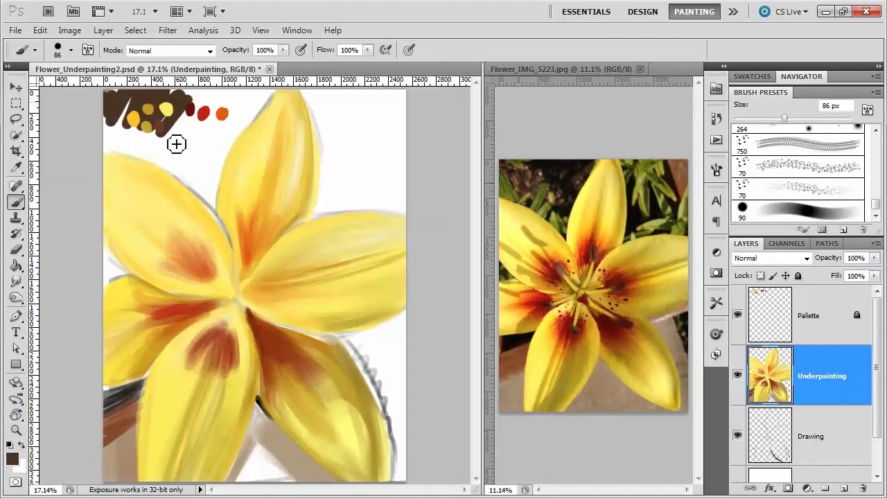
left_click_drag(177, 143, 247, 128)
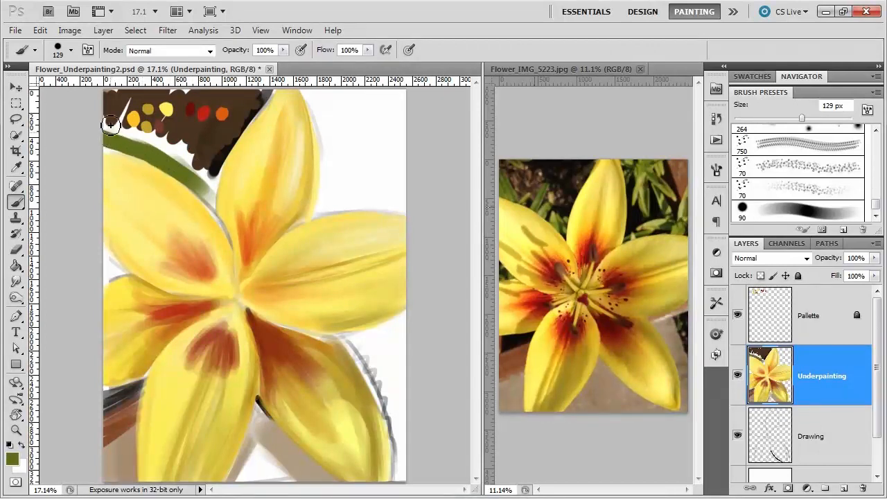
left_click_drag(111, 125, 194, 150)
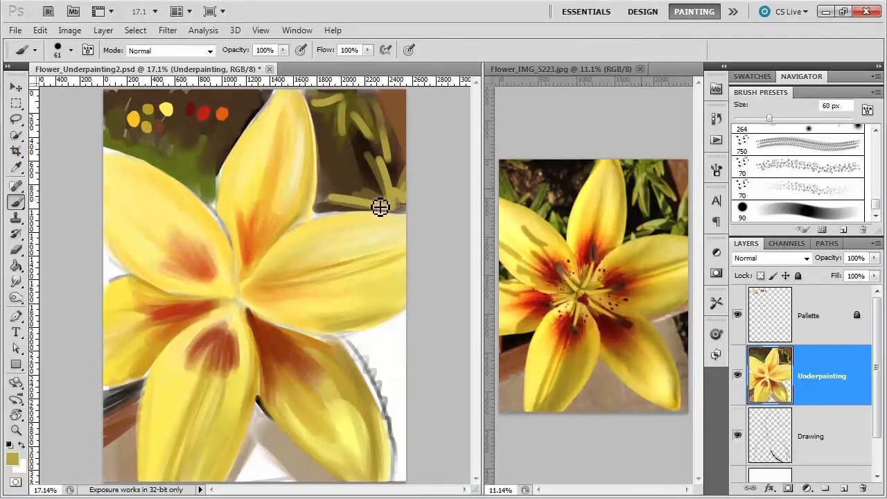
mouse_move(385, 211)
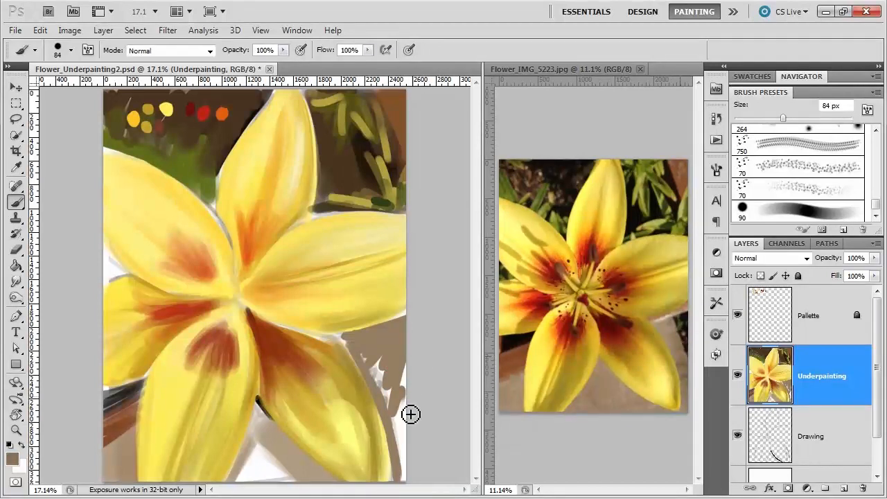
mouse_move(689, 363)
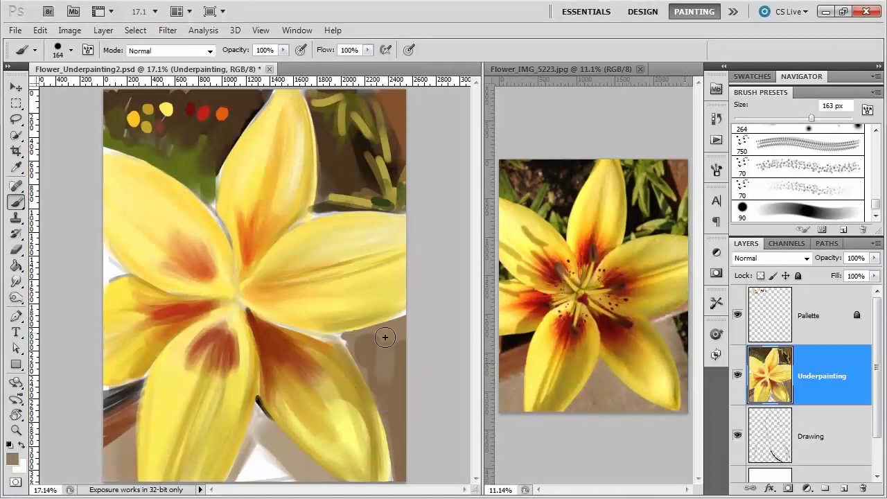
mouse_move(715, 333)
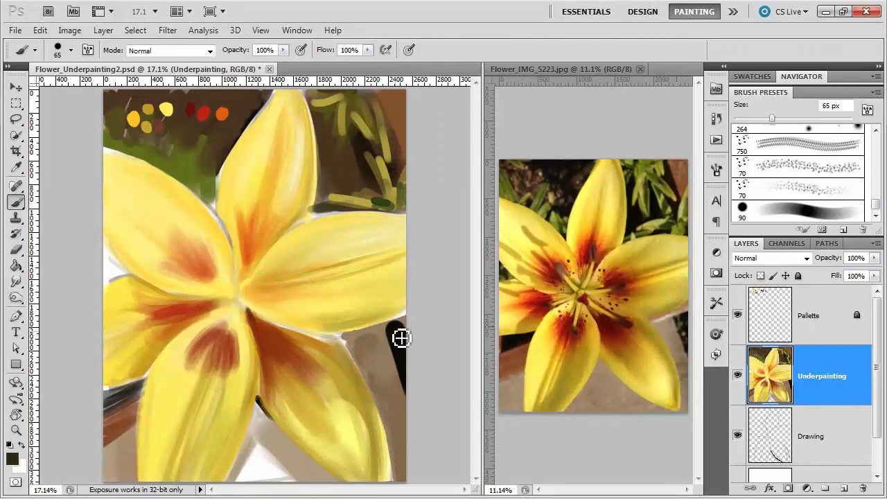
mouse_move(408, 327)
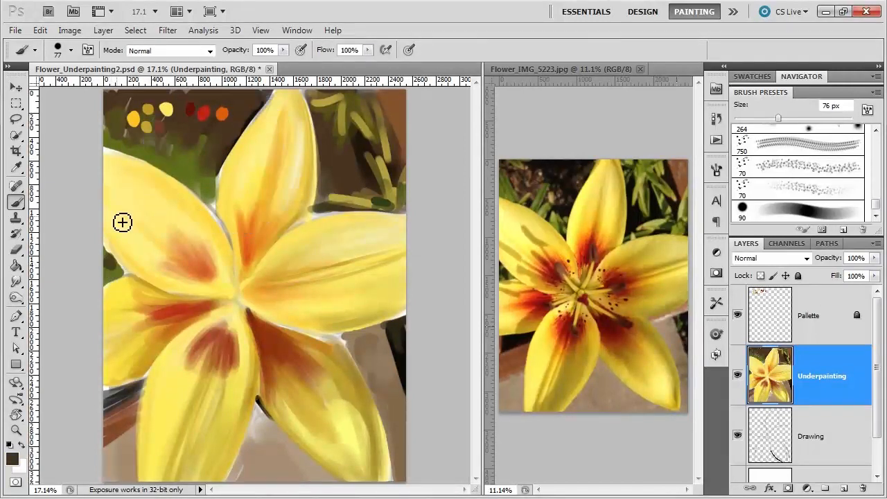
mouse_move(602, 294)
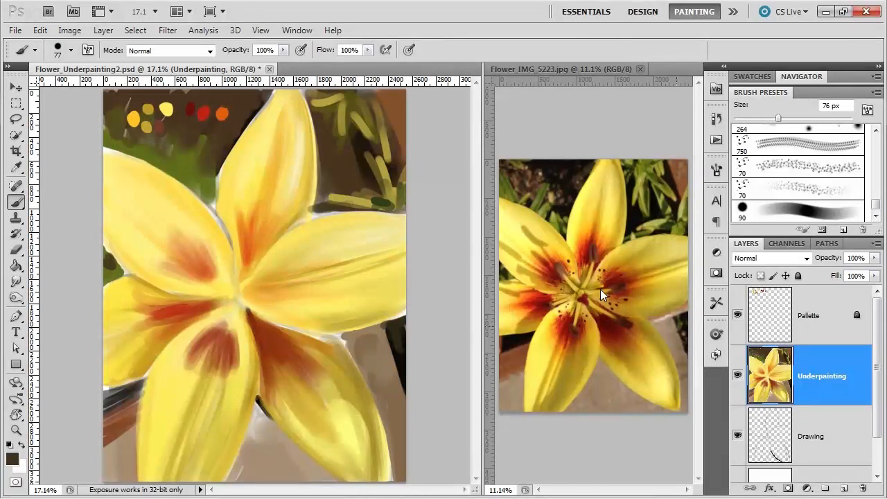
mouse_move(585, 289)
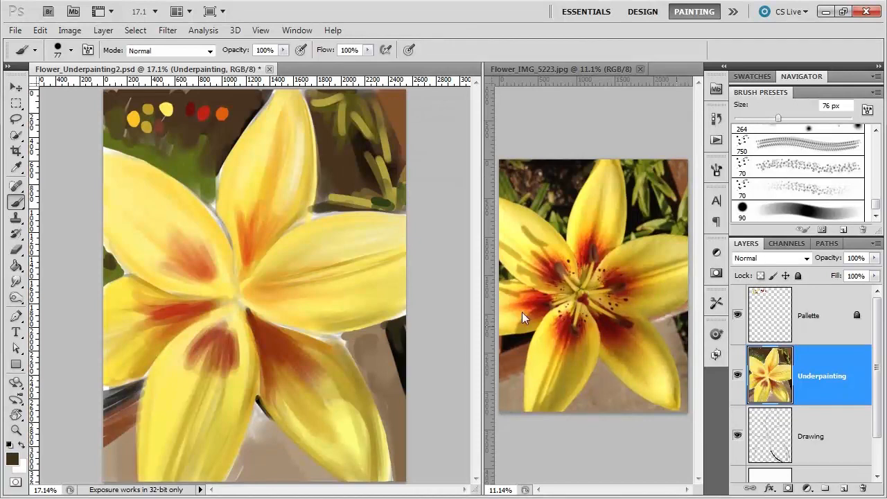
mouse_move(361, 259)
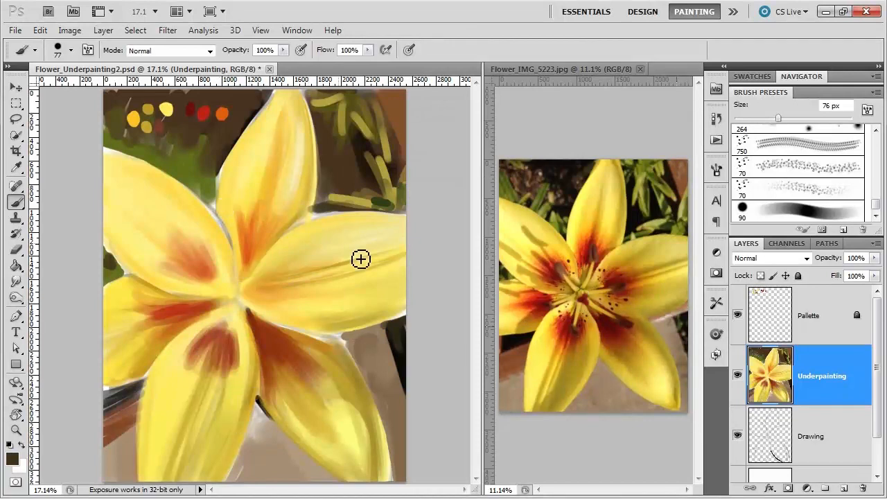